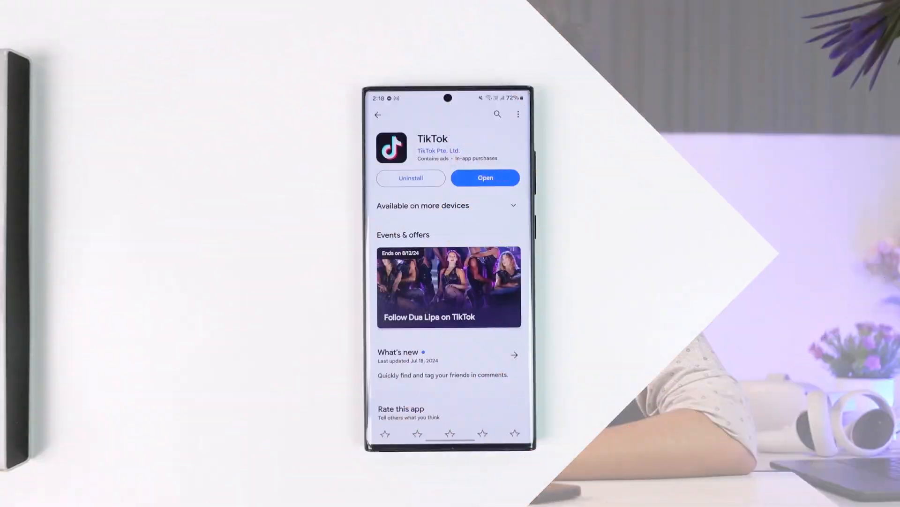
# Launch TikTok from its Google Play Store page.
pyautogui.click(485, 177)
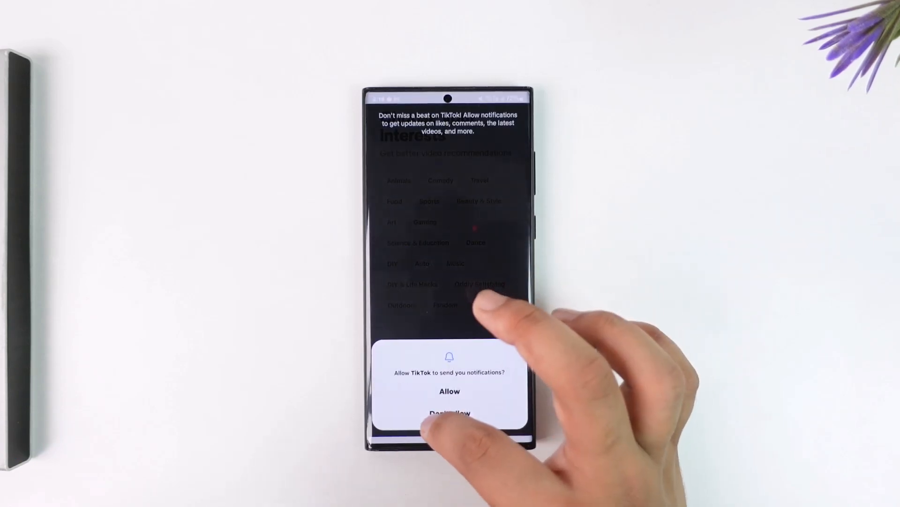
# Refuse TikTok's notification permission with Don't allow.
pyautogui.click(449, 391)
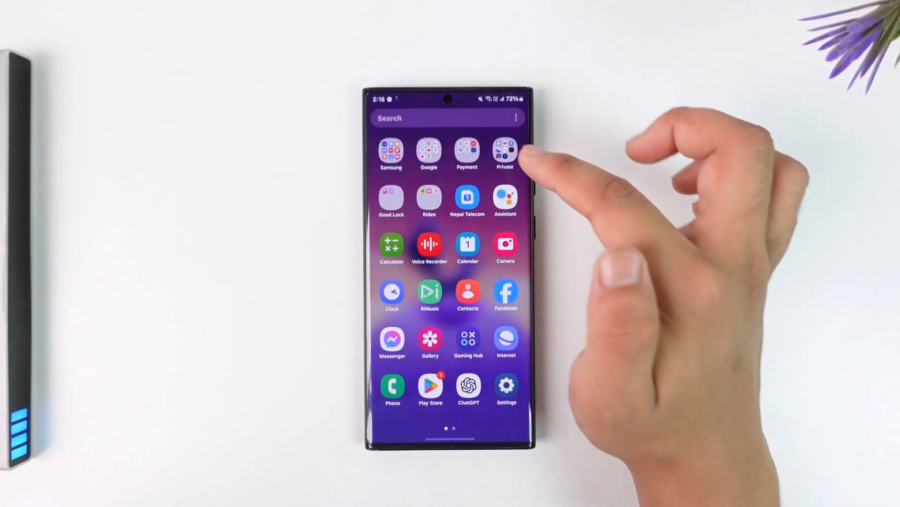
# Start VPNIFY, dismiss the Subscription activated notice, and bring up the server locations list.
pyautogui.click(504, 149)
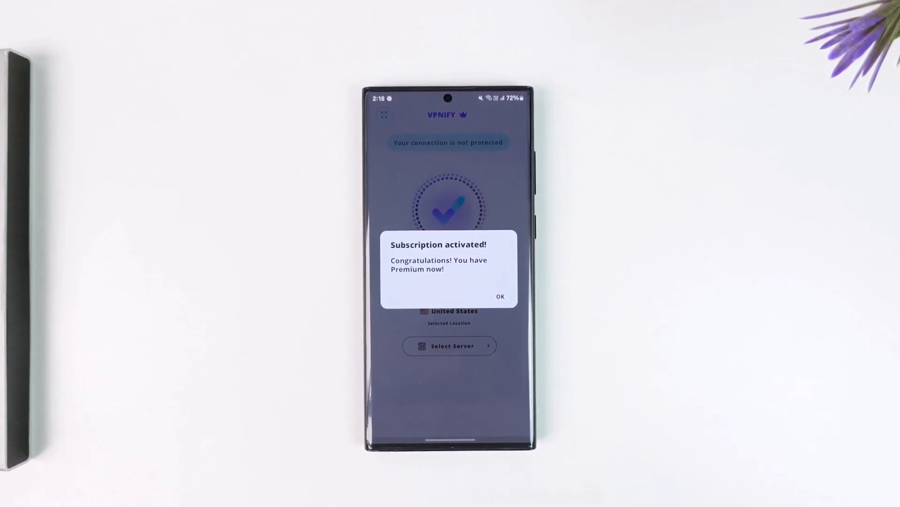
pyautogui.click(500, 295)
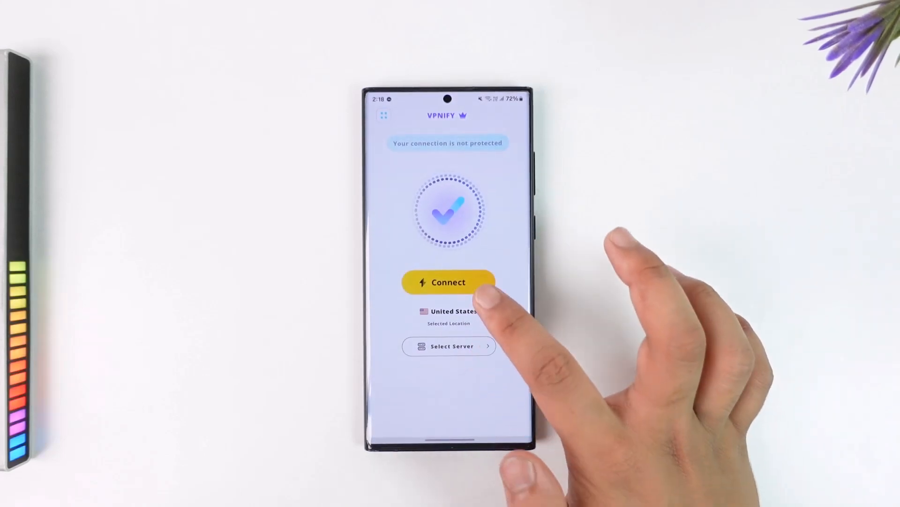
pyautogui.click(448, 346)
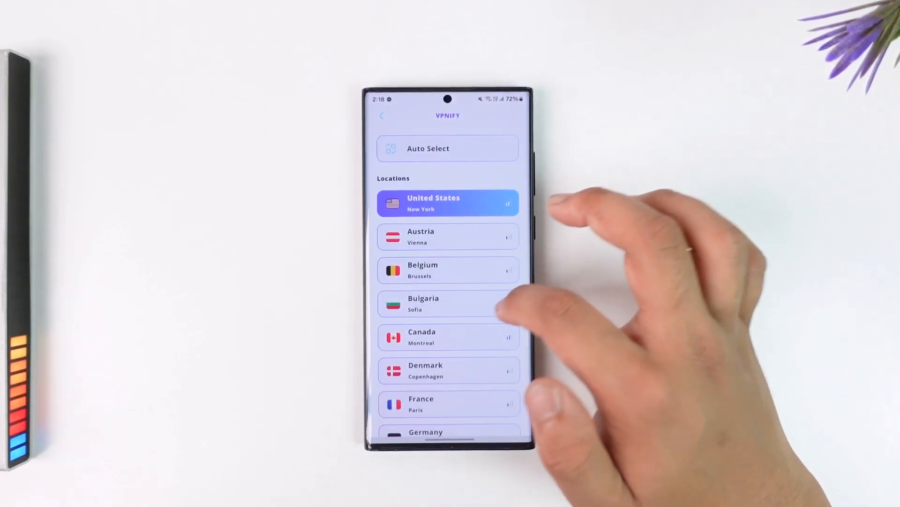
# Choose the United States server location in VPNIFY.
pyautogui.click(447, 203)
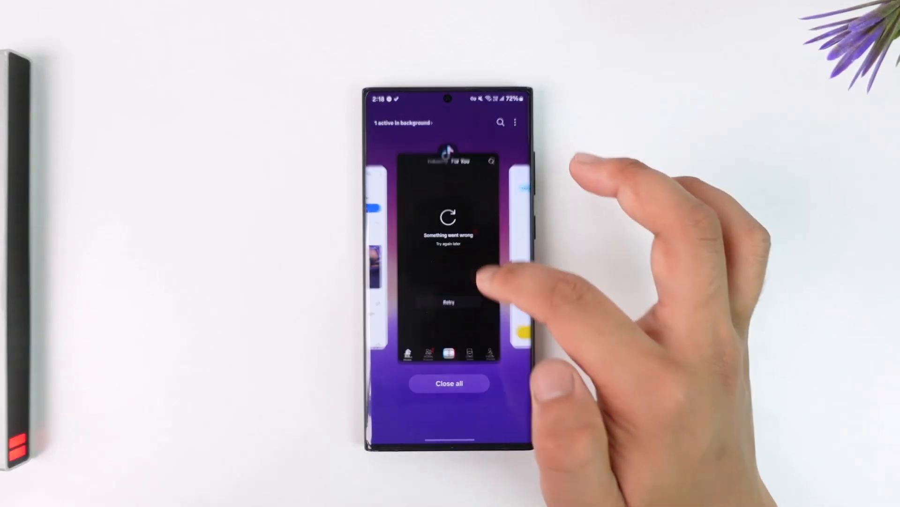
# Return to TikTok, retry the For You feed so a video loads, and go to Profile to reach the login sheet.
pyautogui.click(449, 241)
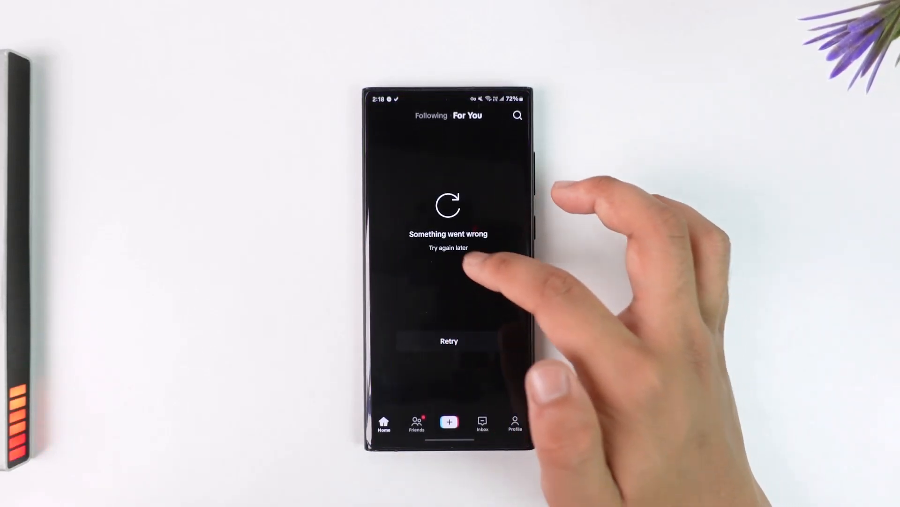
pyautogui.click(449, 341)
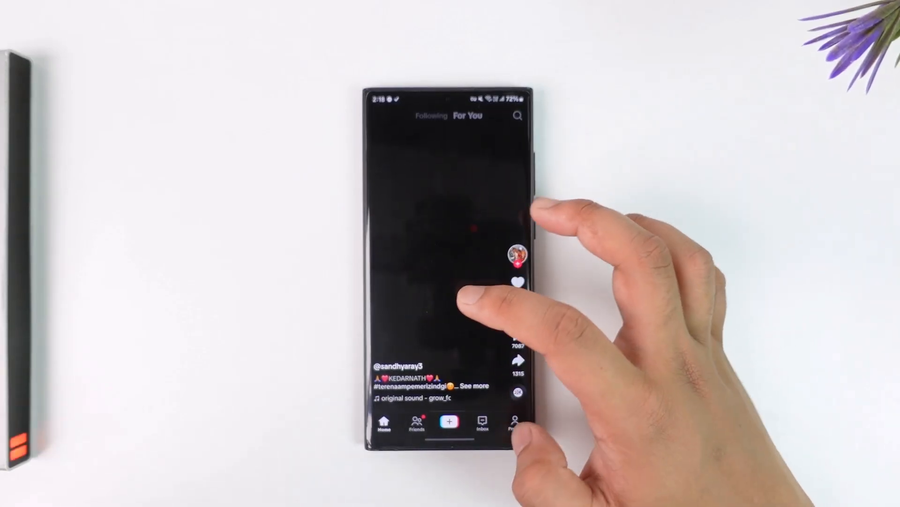
pyautogui.click(515, 422)
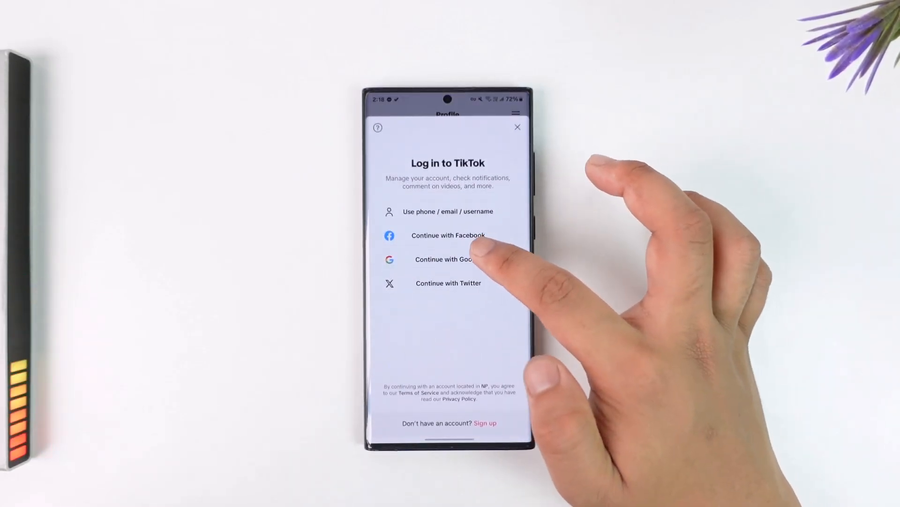